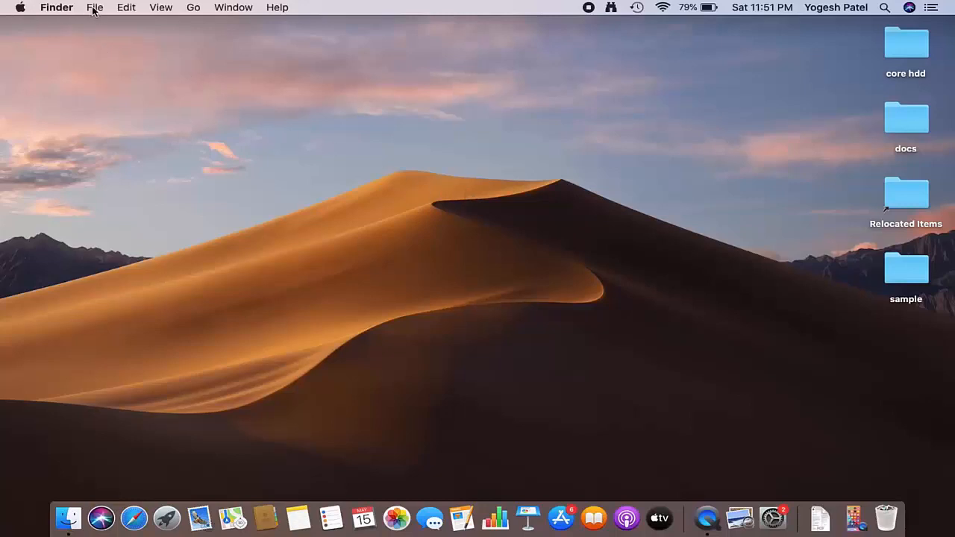
mouse_move(192, 12)
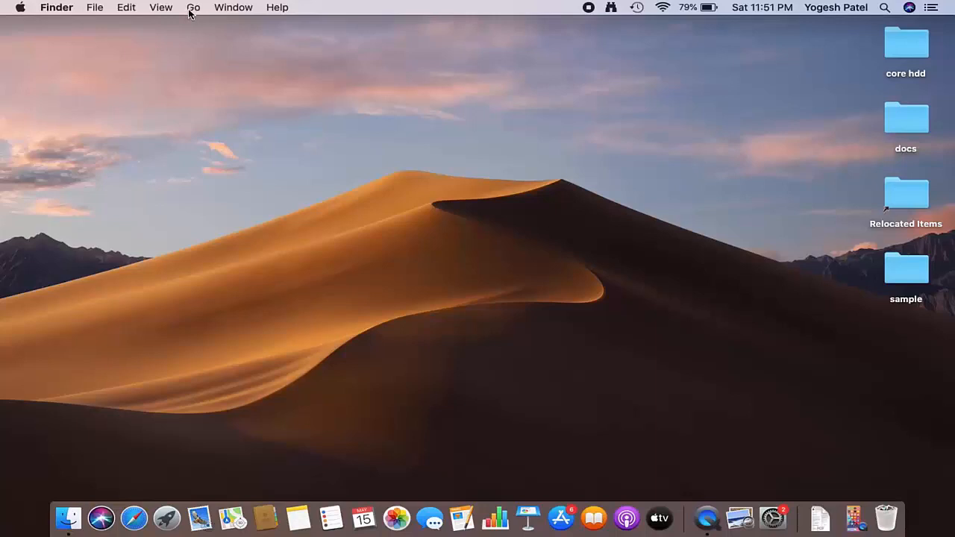
- Open the Go menu in Finder's menu bar to reach AirDrop
click(195, 7)
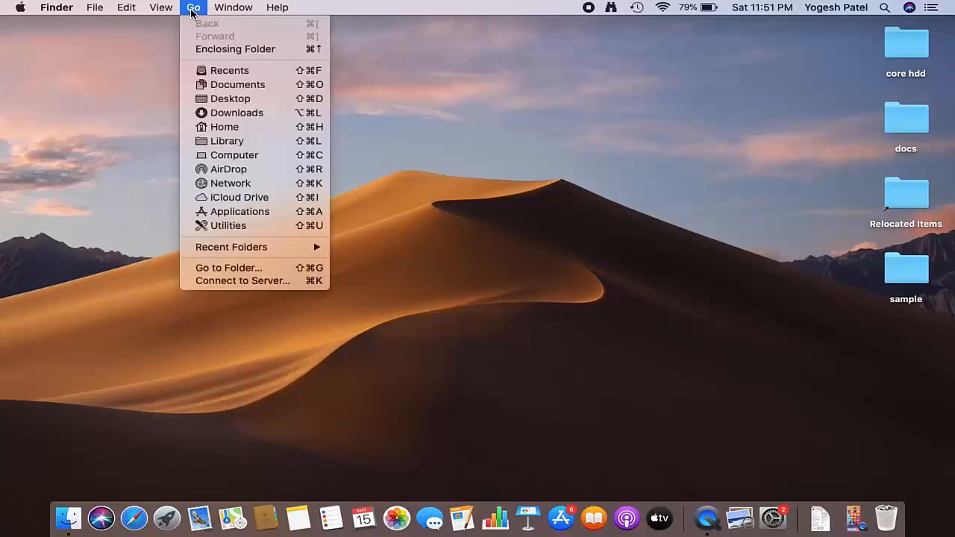
mouse_move(242, 174)
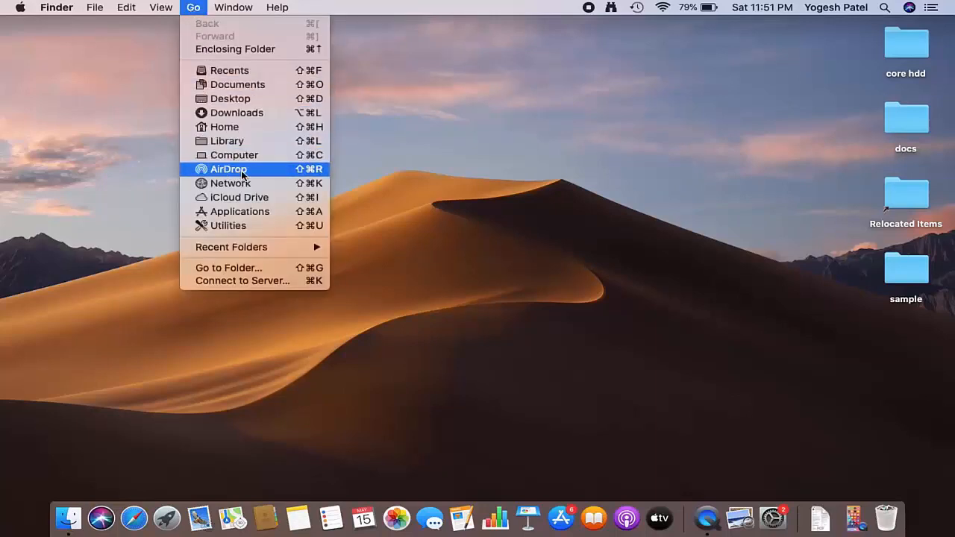
mouse_move(235, 174)
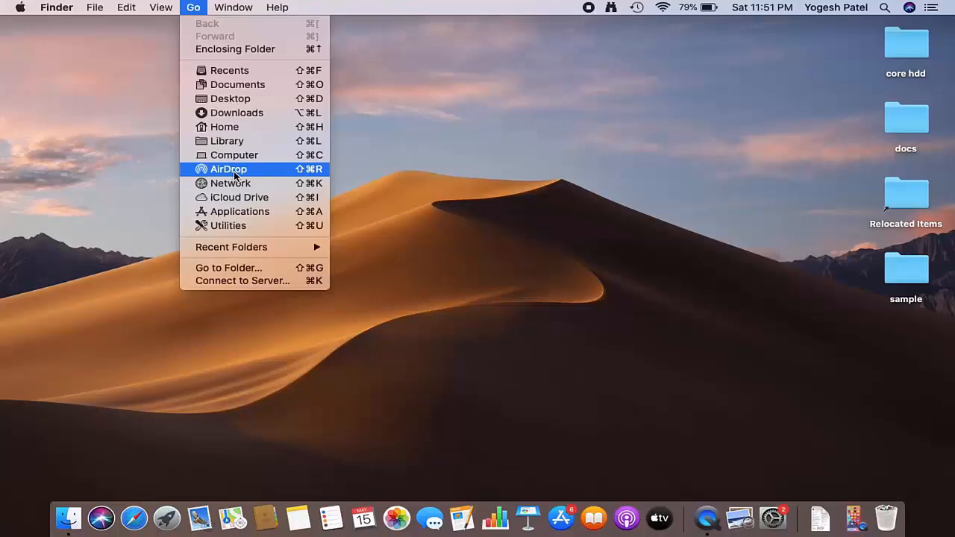
- Open the AirDrop window and turn on Bluetooth
click(229, 168)
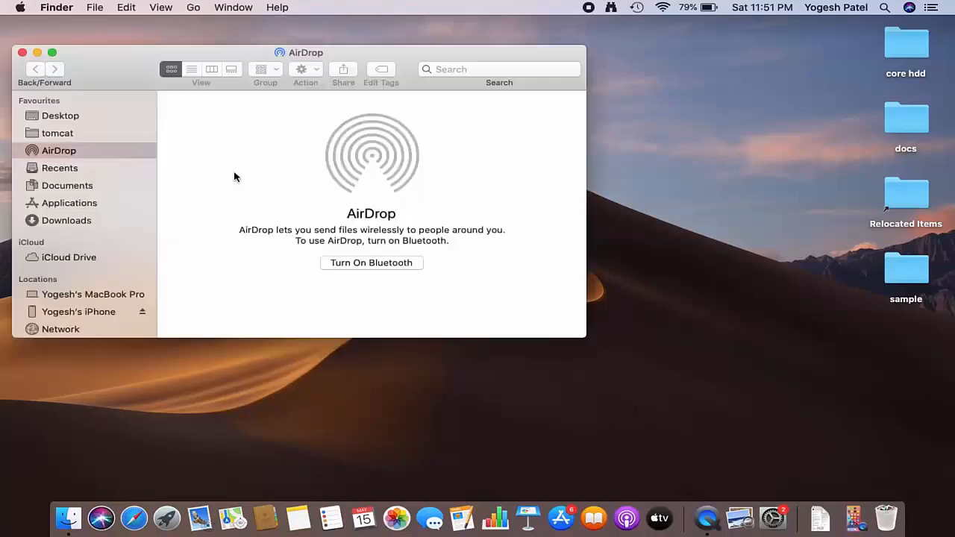
mouse_move(291, 59)
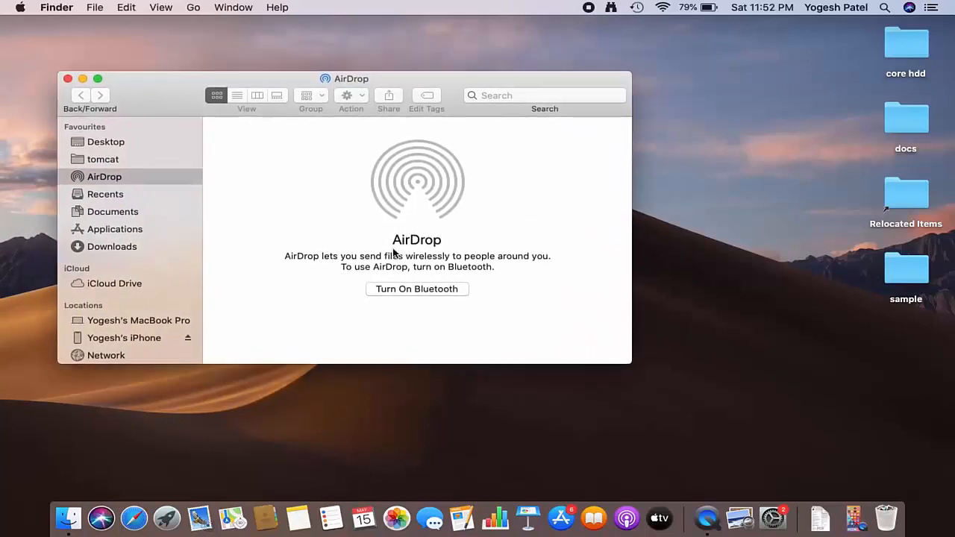
mouse_move(403, 260)
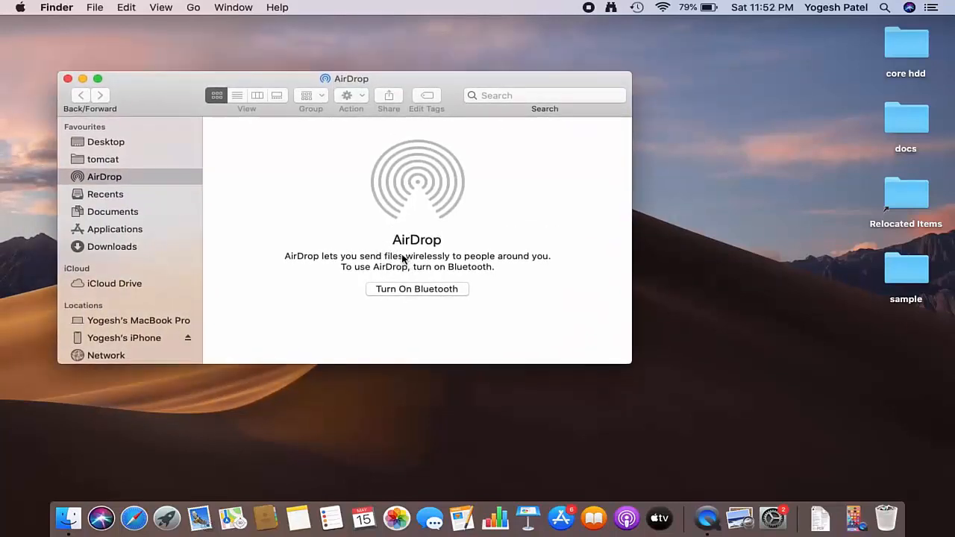
mouse_move(406, 295)
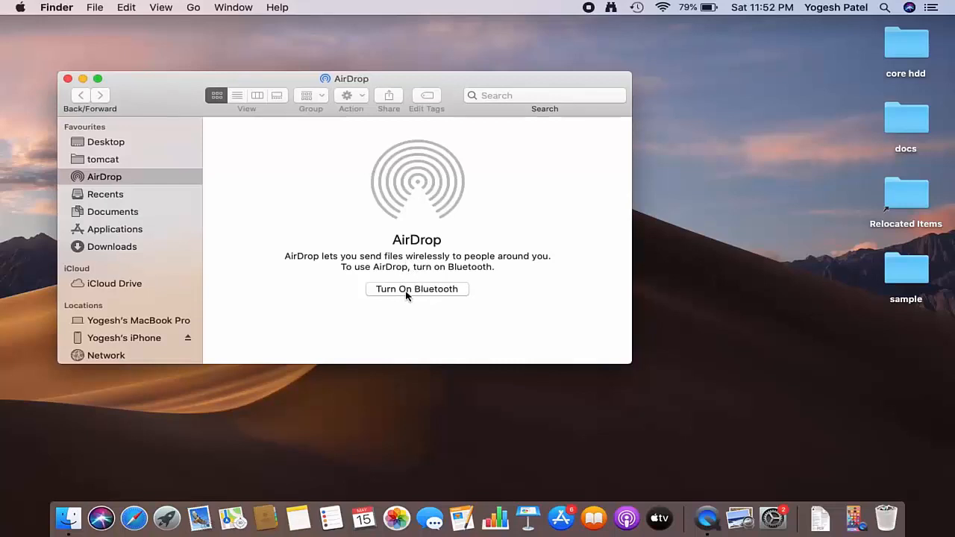
mouse_move(386, 293)
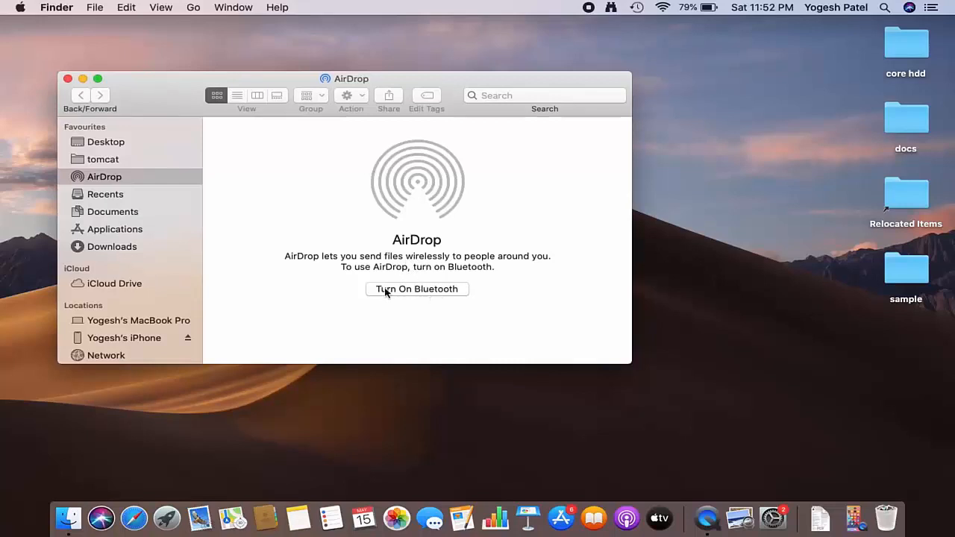
click(416, 289)
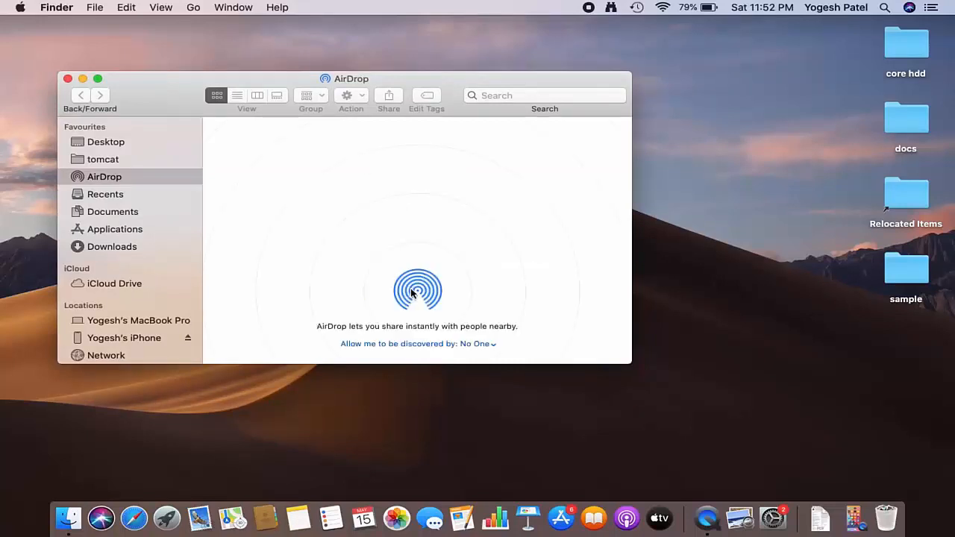
mouse_move(438, 277)
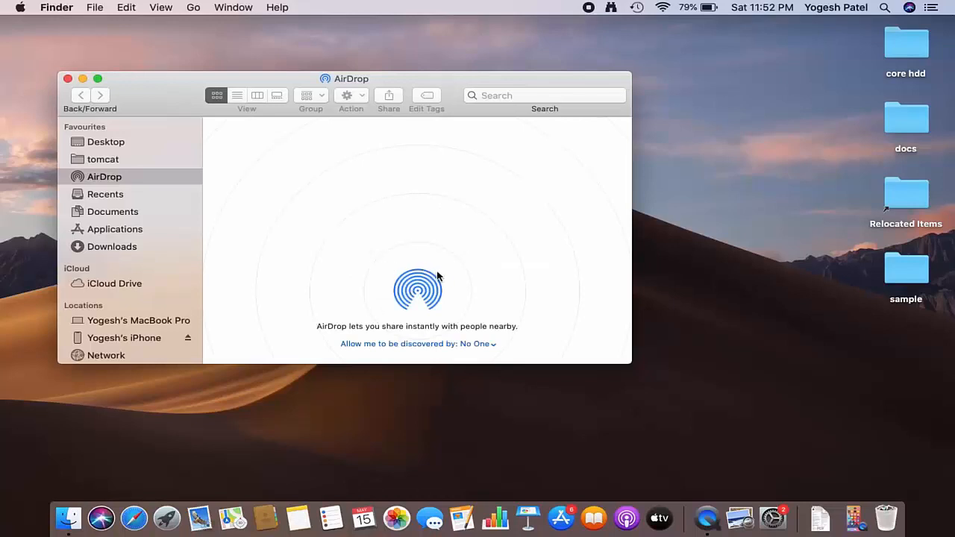
mouse_move(416, 298)
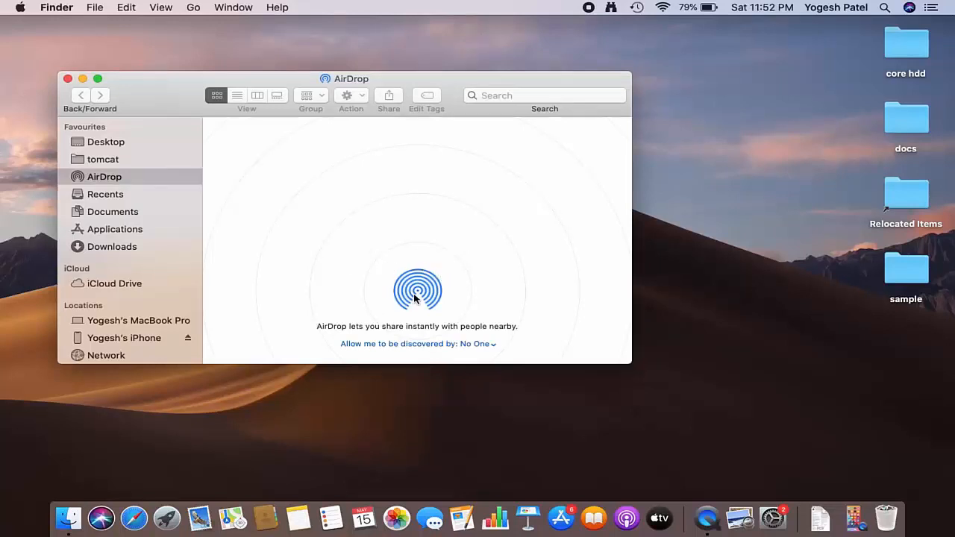
mouse_move(435, 250)
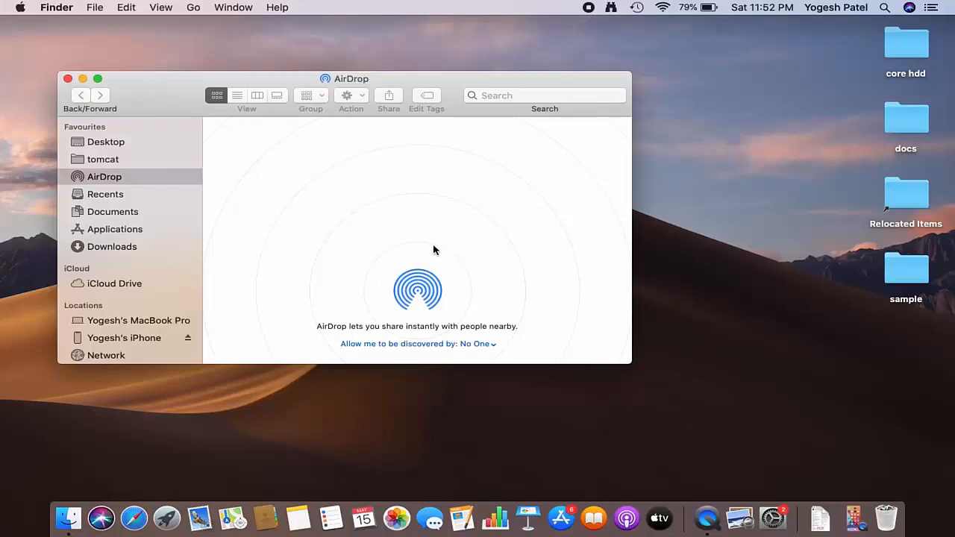
mouse_move(396, 350)
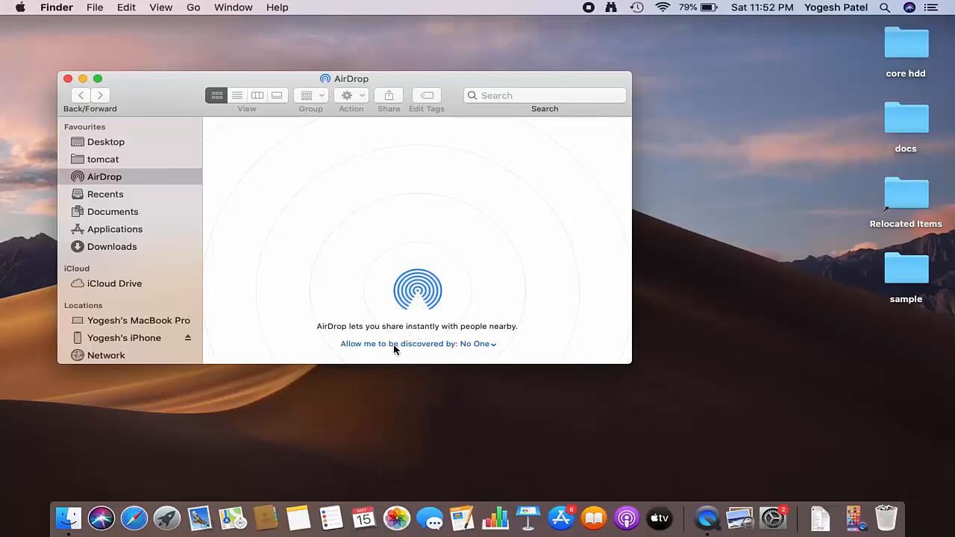
mouse_move(434, 352)
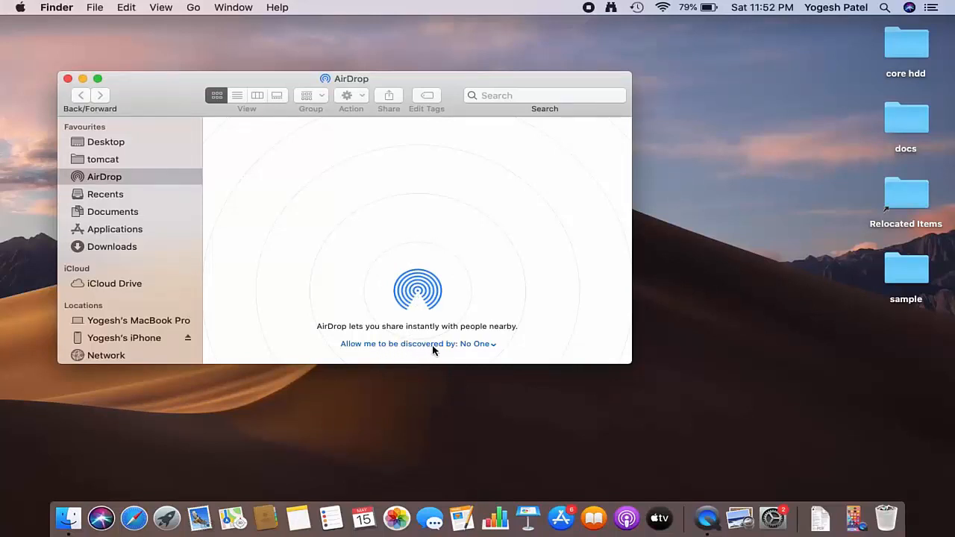
mouse_move(473, 349)
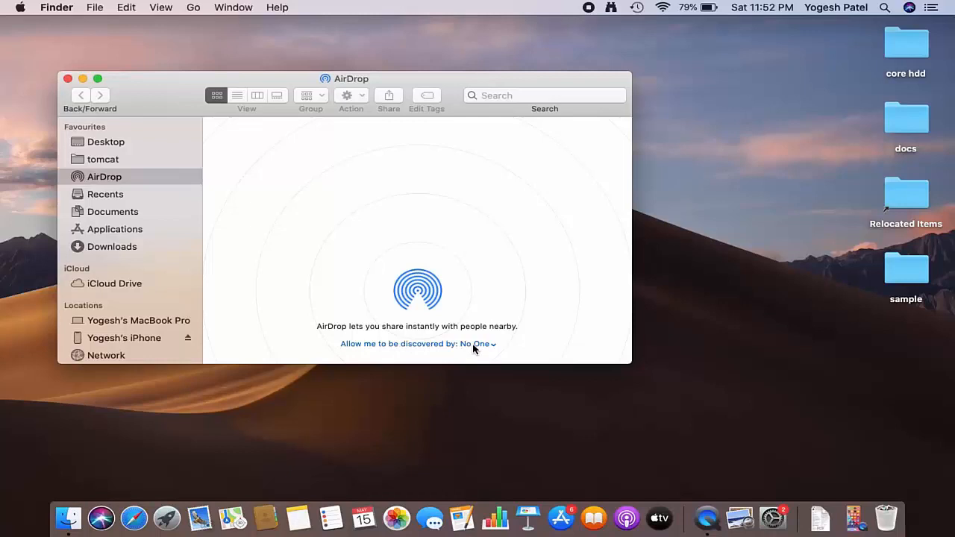
mouse_move(495, 349)
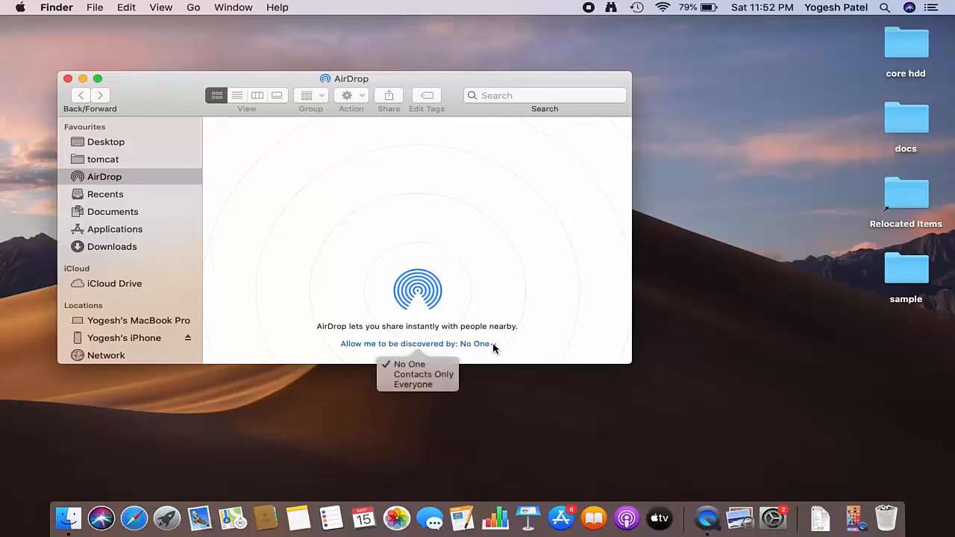
mouse_move(417, 384)
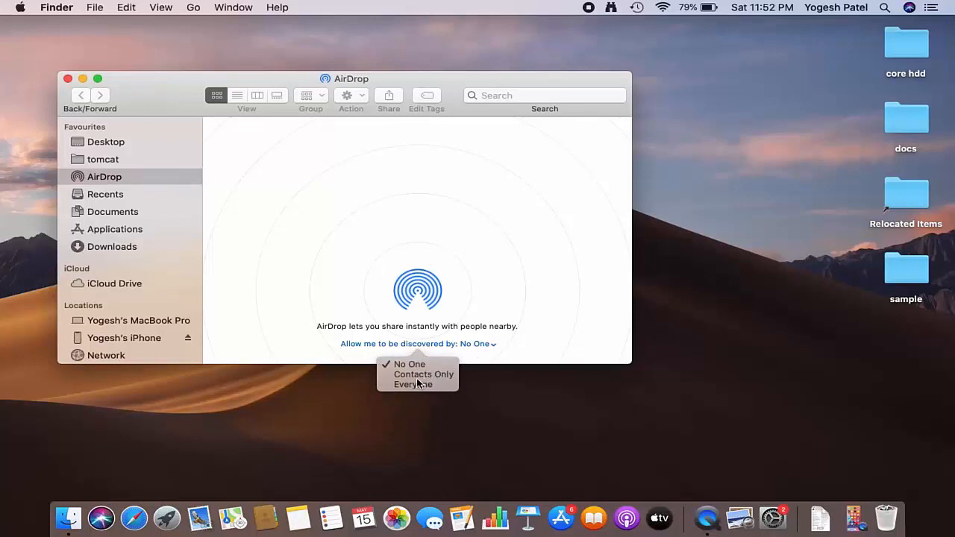
mouse_move(416, 391)
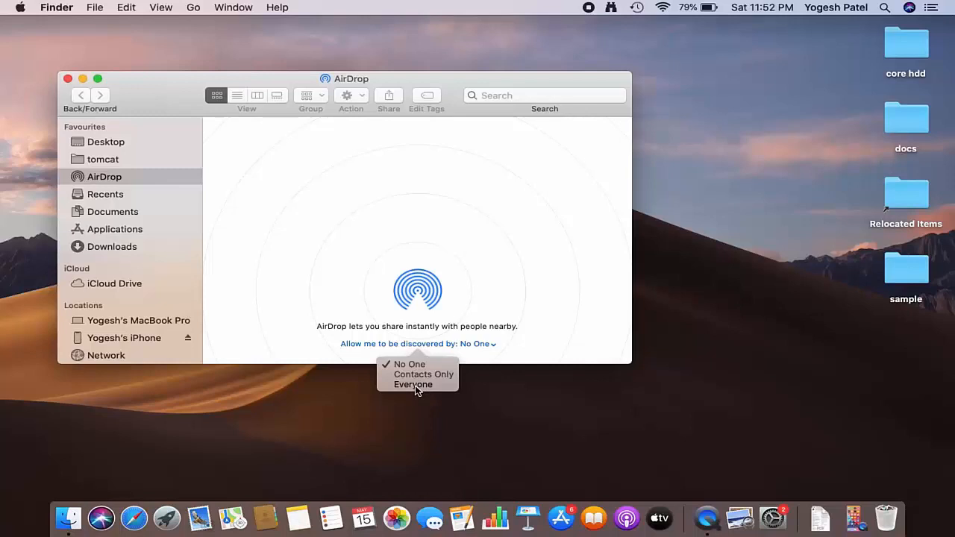
click(414, 384)
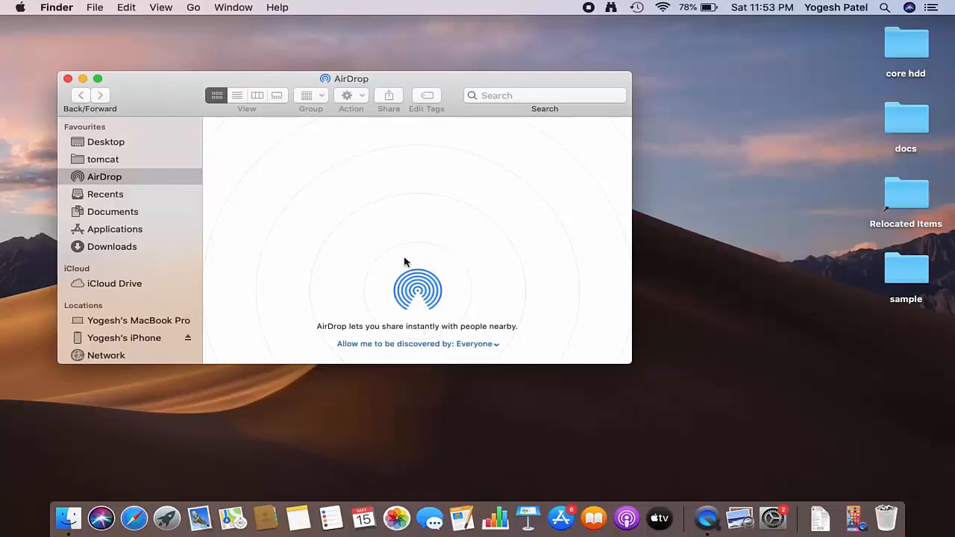
mouse_move(402, 291)
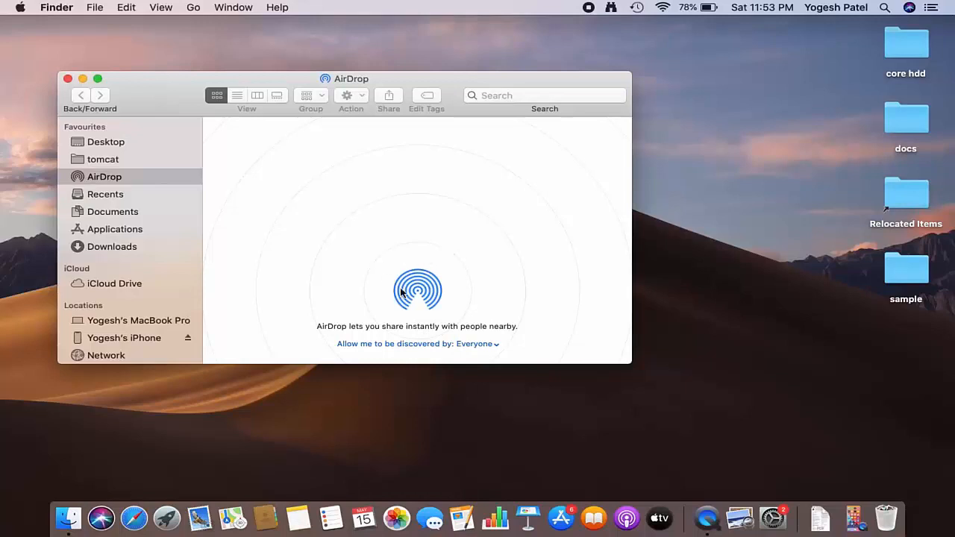
mouse_move(429, 209)
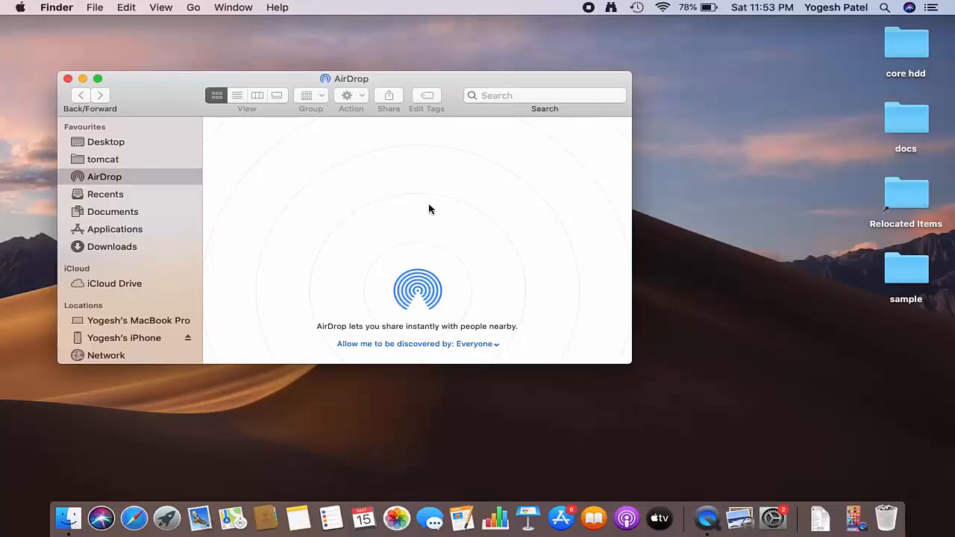
mouse_move(392, 224)
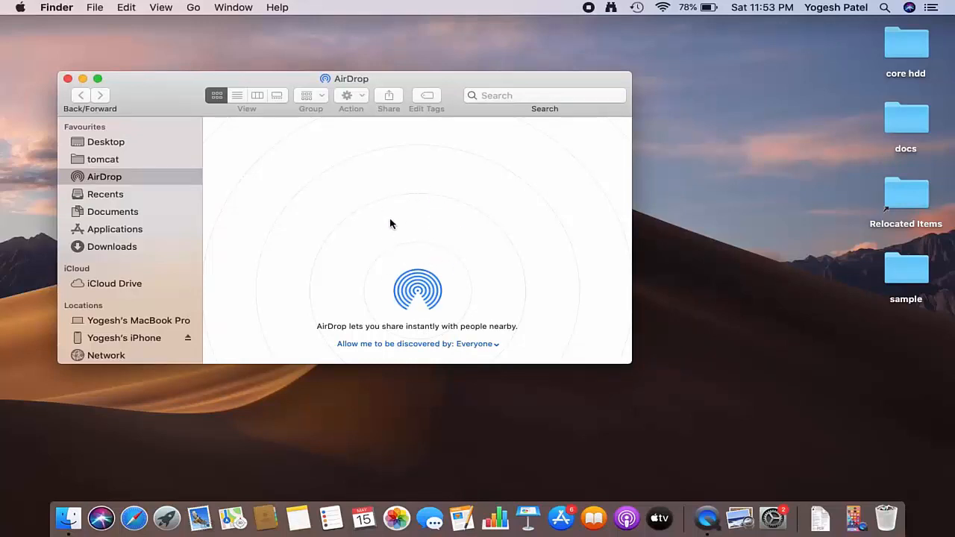
mouse_move(400, 82)
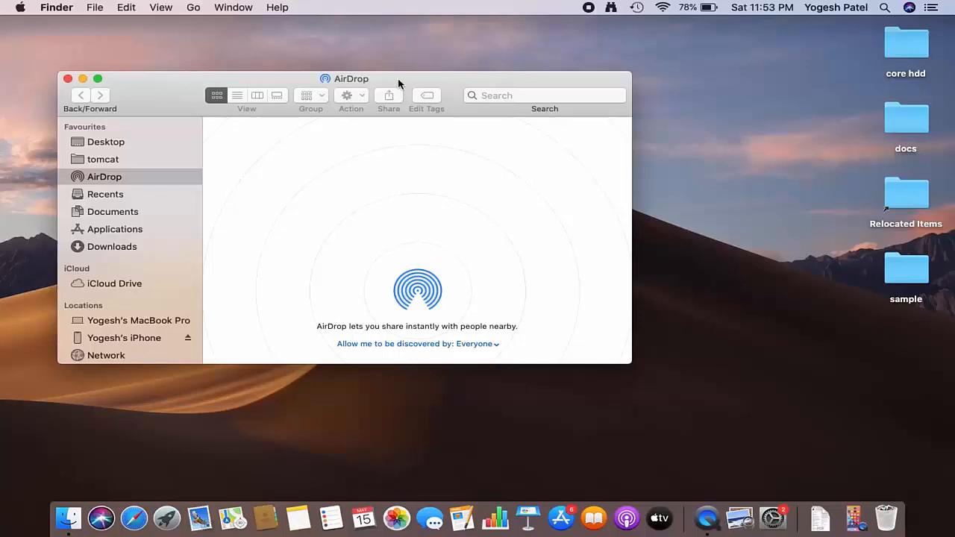
- Shift the AirDrop window left and open Settings > General on the mirrored iPhone
drag(399, 82, 349, 76)
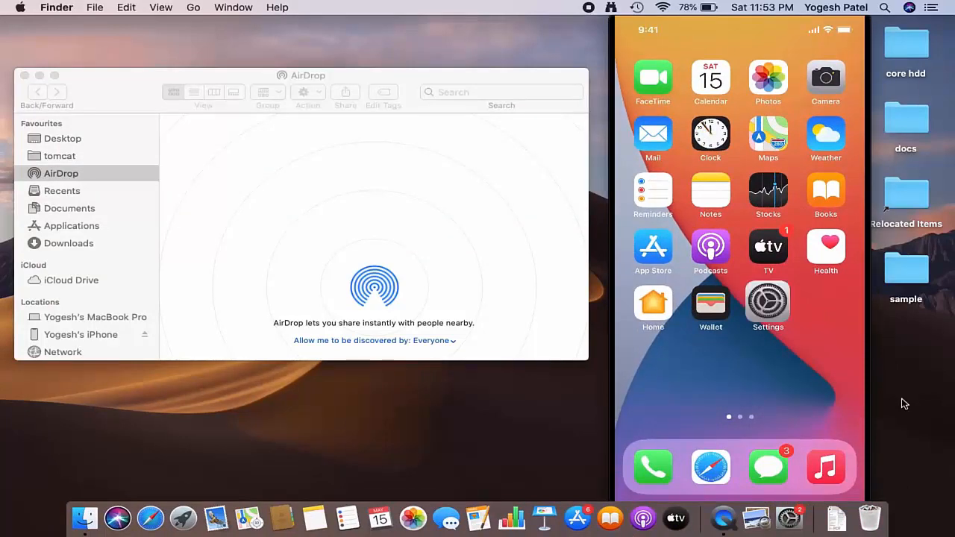
click(767, 299)
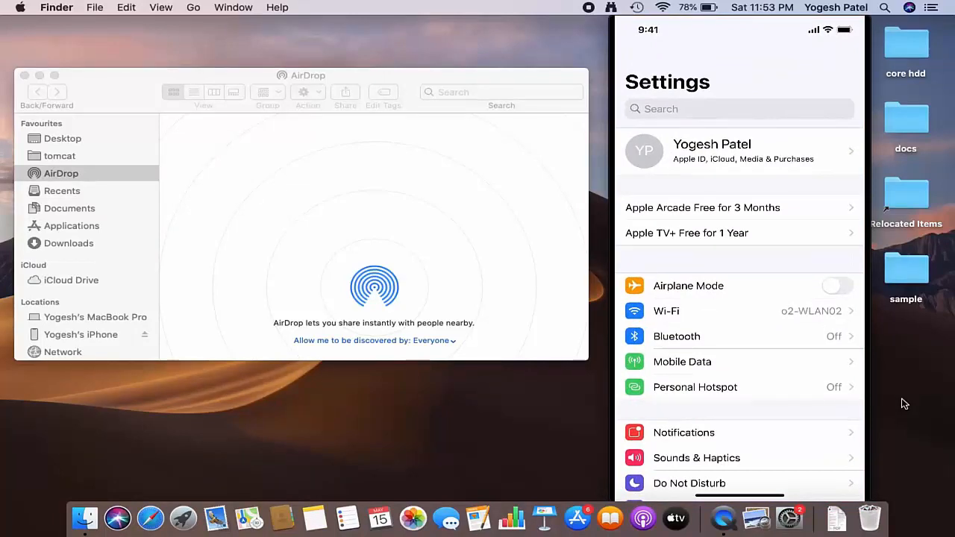
scroll(down, 3)
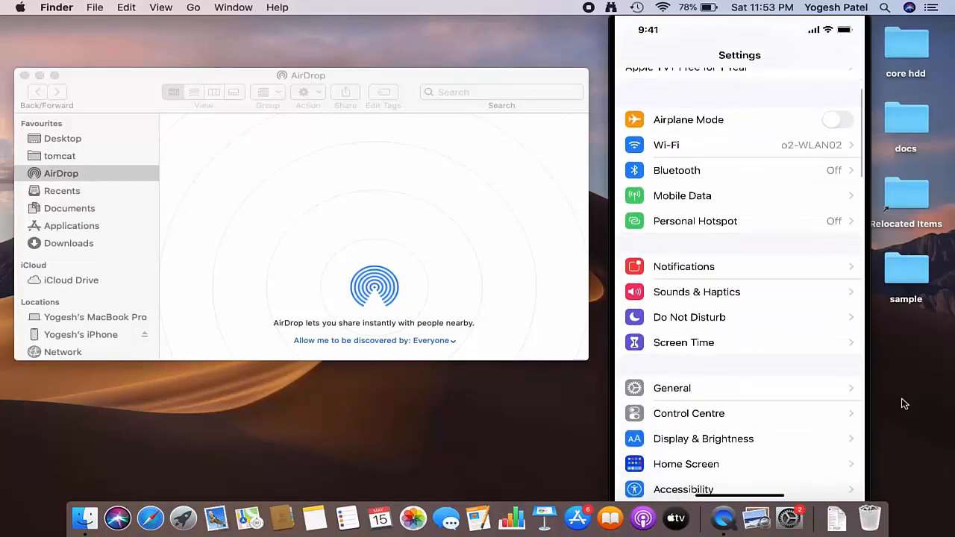
scroll(down, 3)
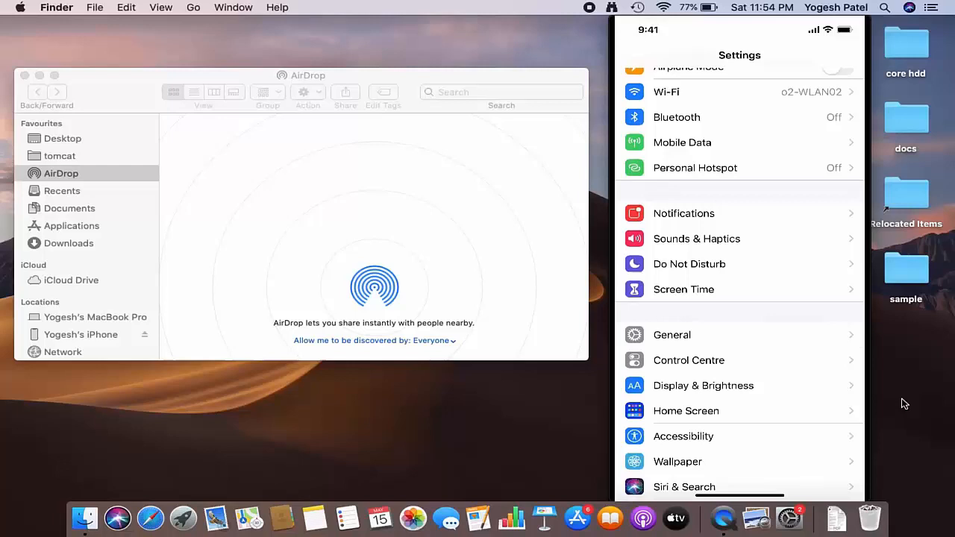
click(672, 335)
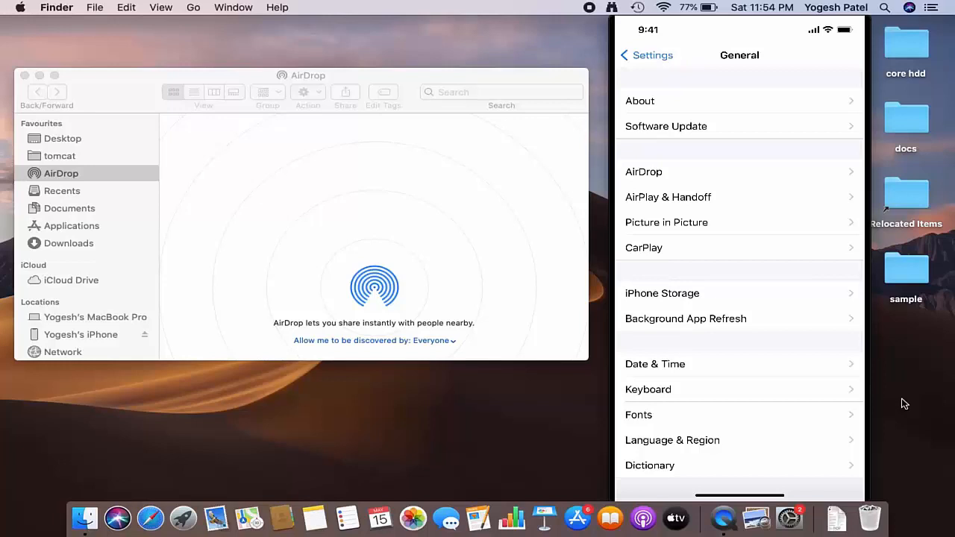
- Set the iPhone's AirDrop receiving to Everyone and return to the main Settings list
click(642, 171)
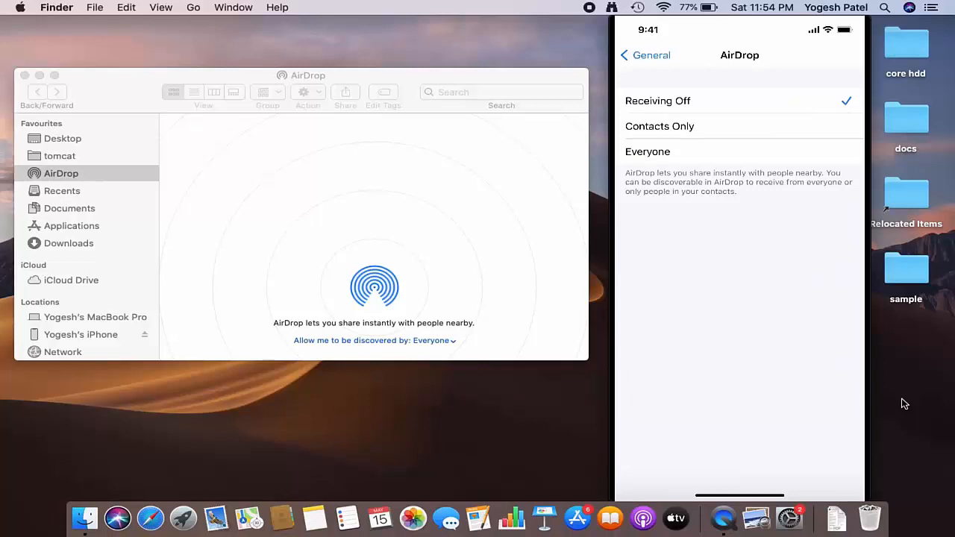
click(646, 152)
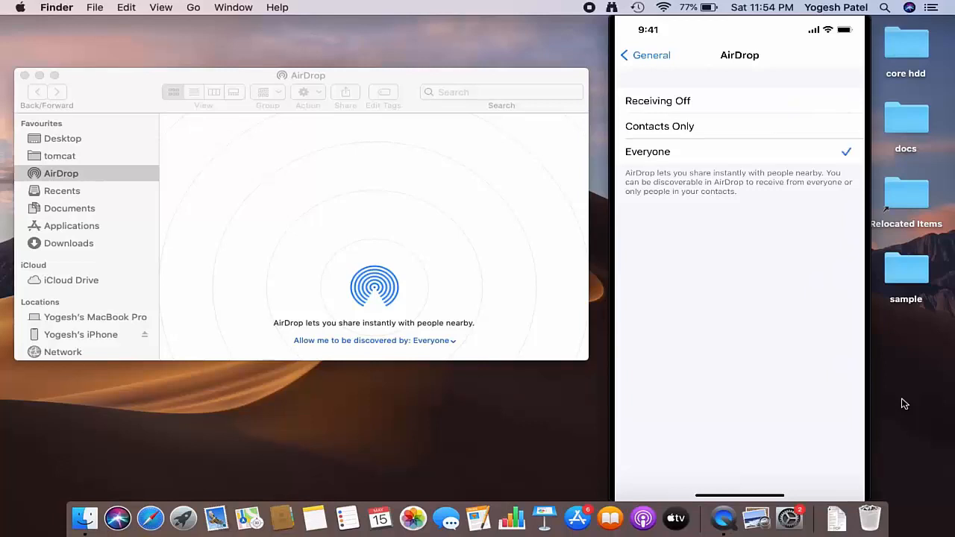
click(646, 54)
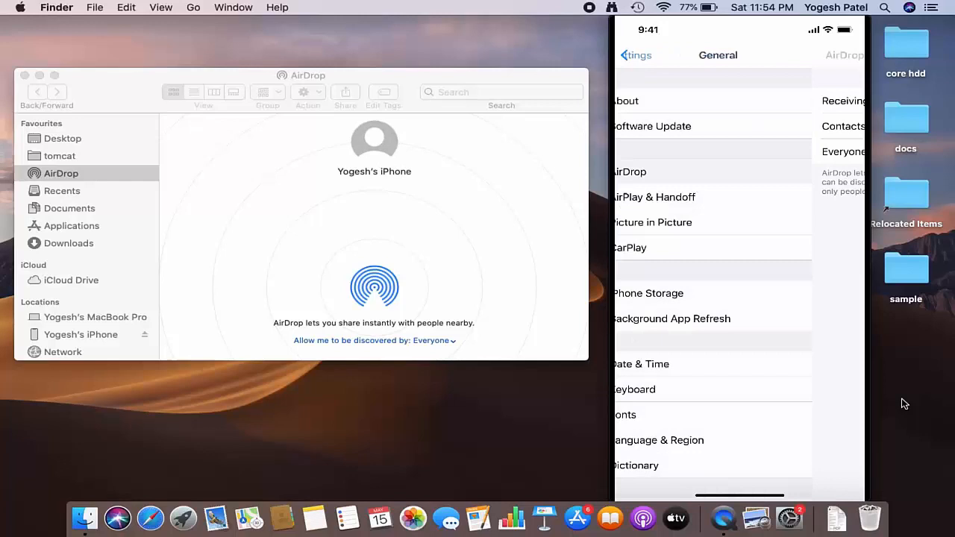
click(636, 55)
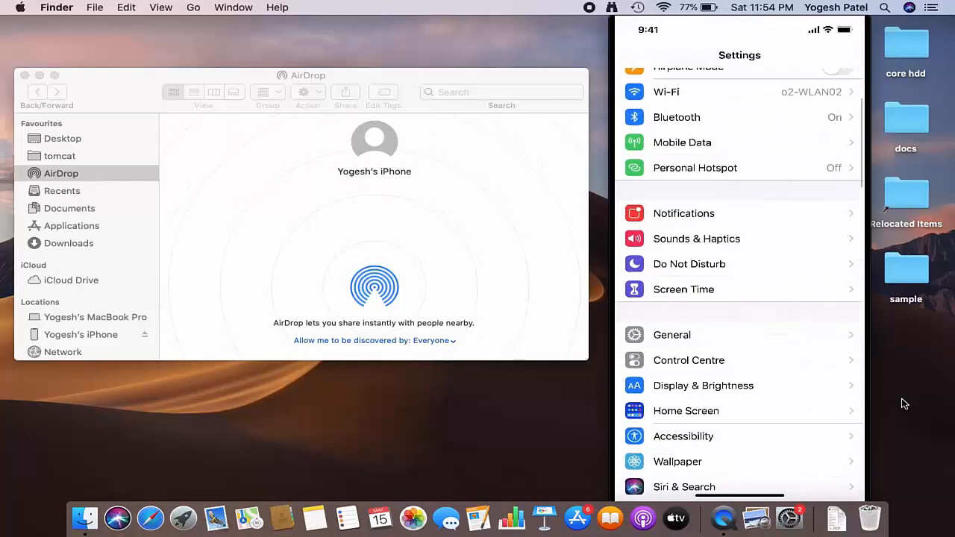
click(677, 117)
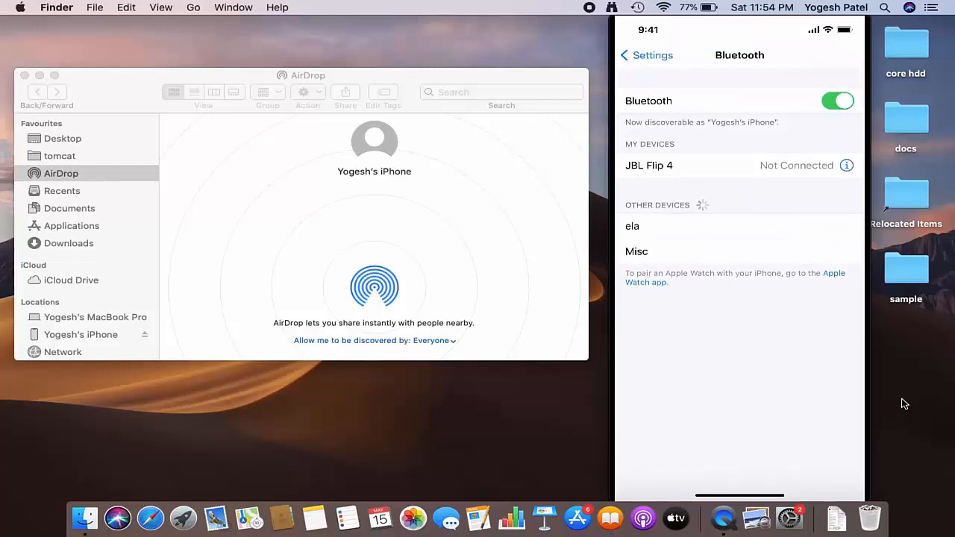
click(646, 54)
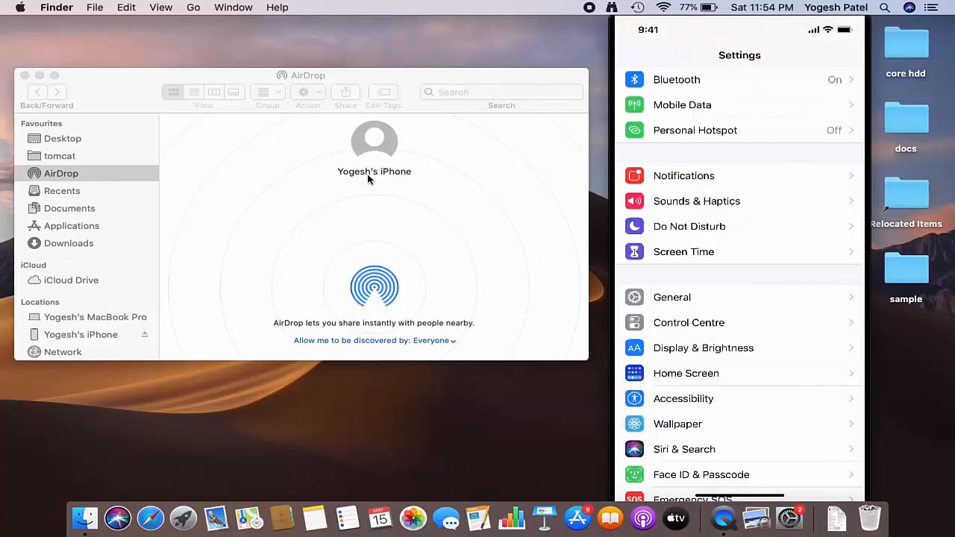
mouse_move(378, 161)
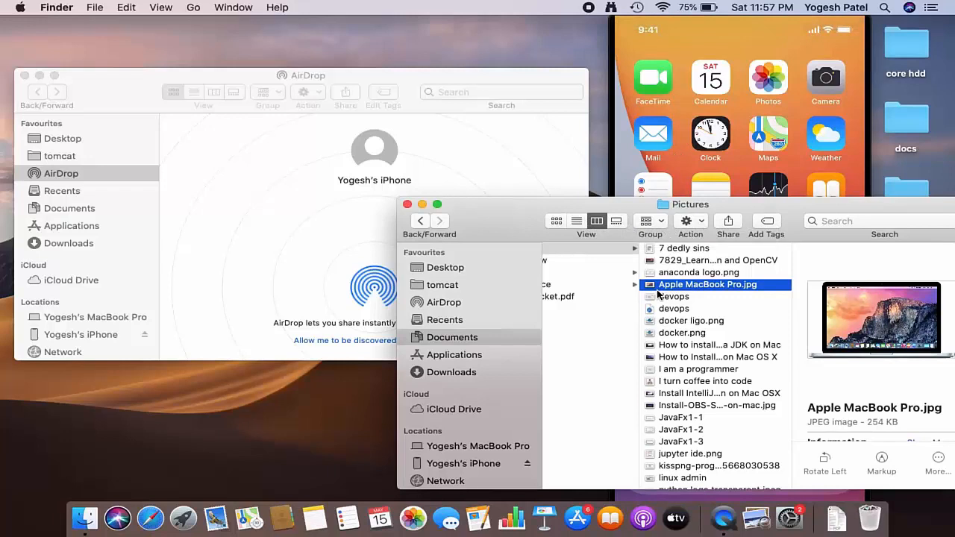
mouse_move(645, 297)
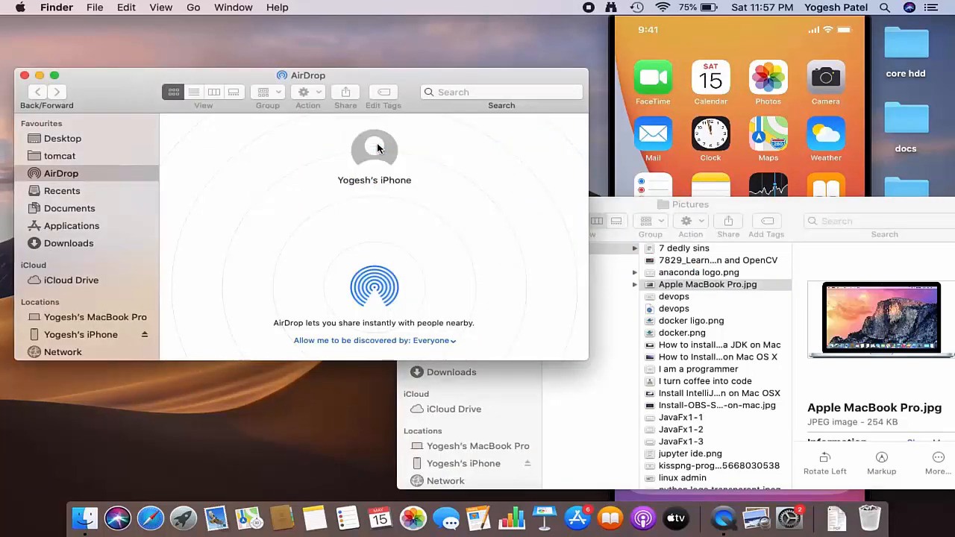
click(375, 149)
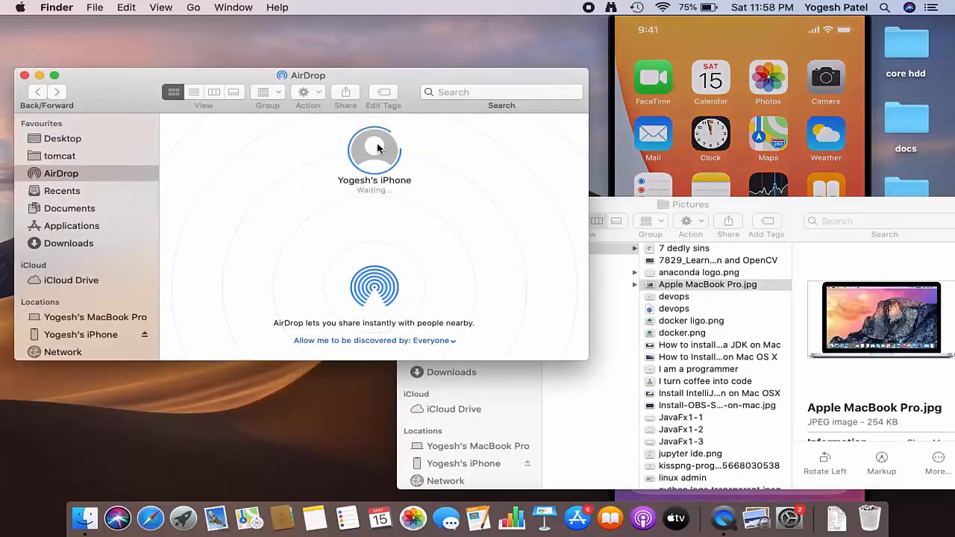
mouse_move(720, 219)
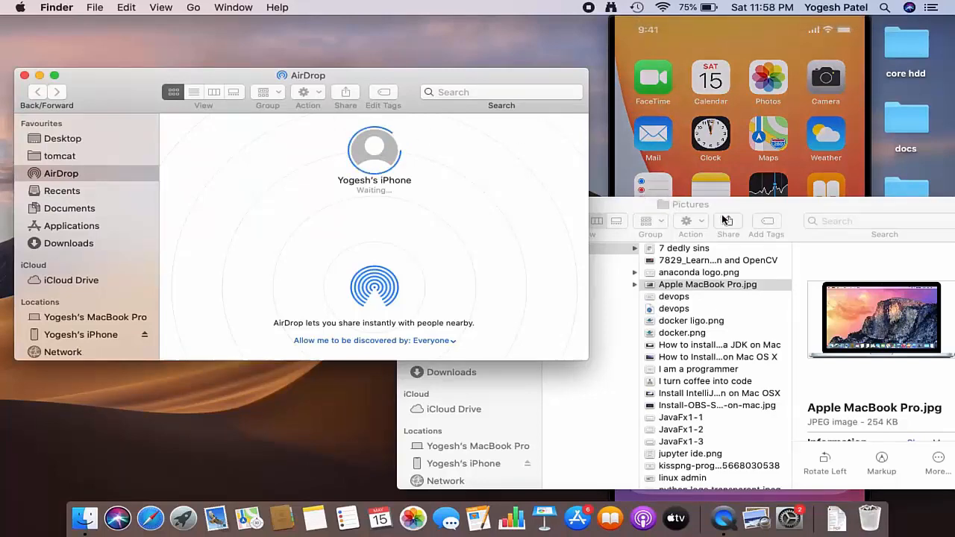